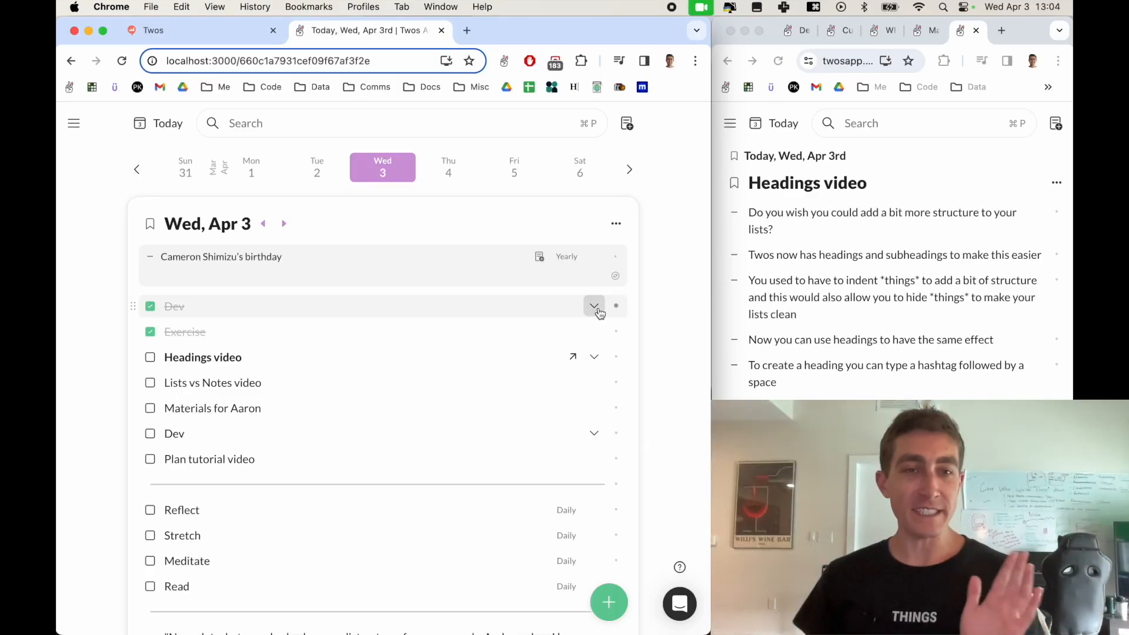
Toggle the Dev sublist, add 'Example heading' with an item and 'Example subheading', then collapse.
{"action": "left_click", "coordinate": [594, 306]}
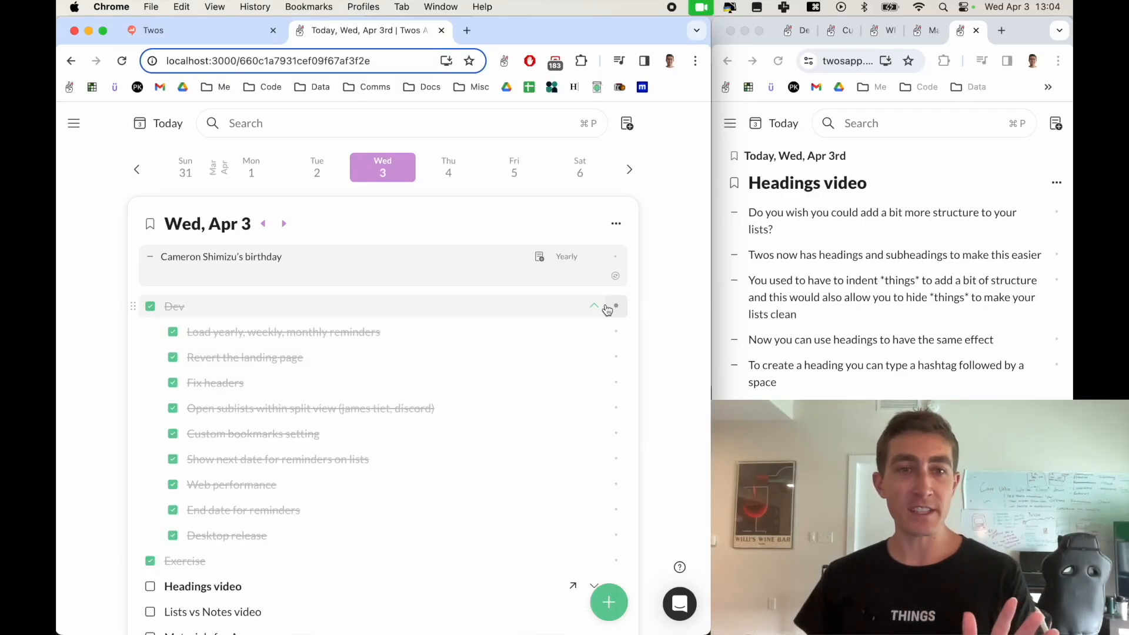
{"action": "left_click", "coordinate": [594, 306]}
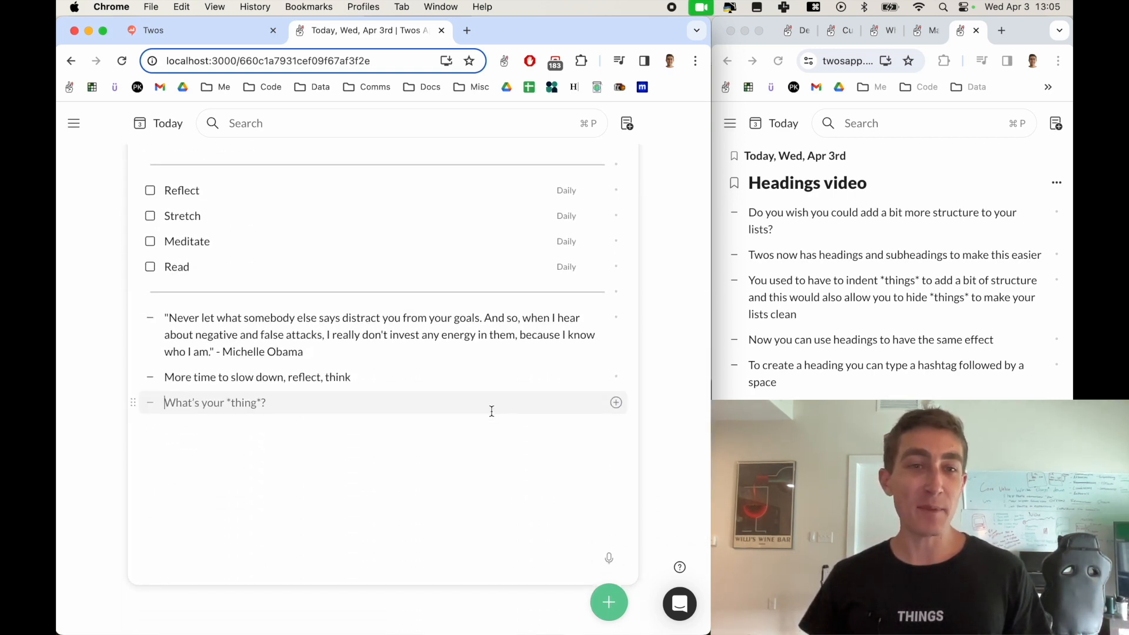
{"action": "type", "text": "#"}
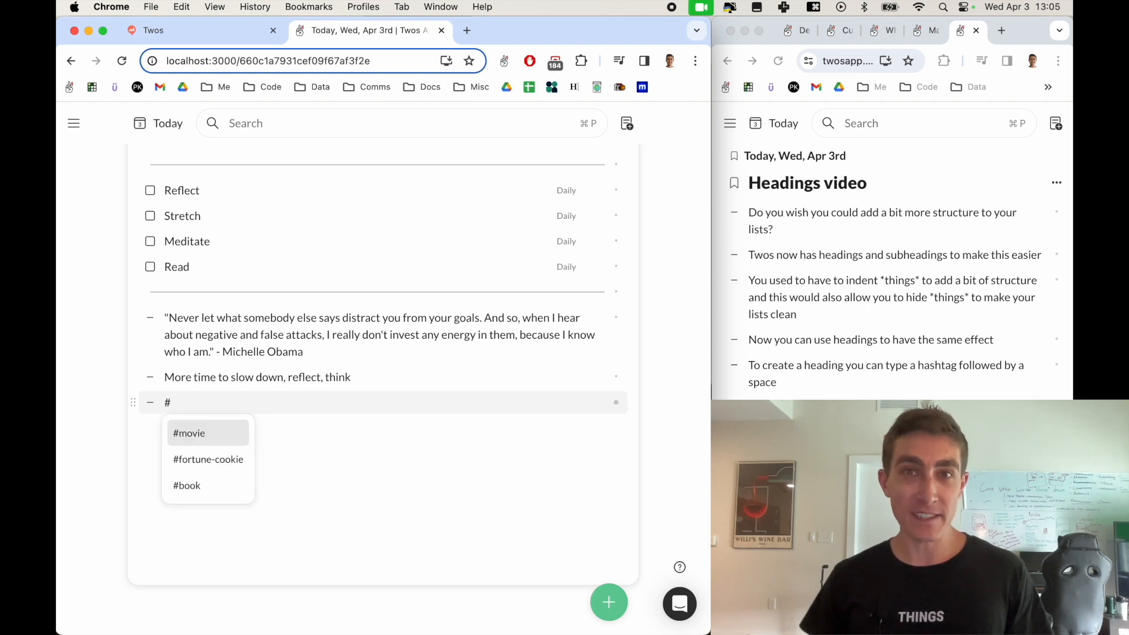
{"action": "type", "text": "Example heading"}
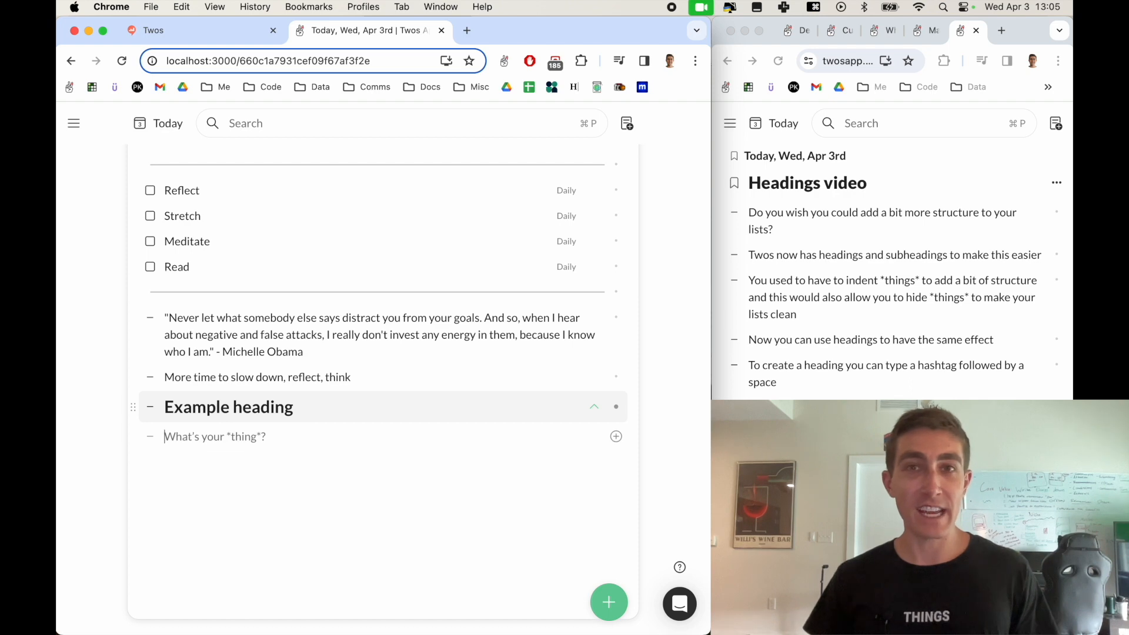
{"action": "type", "text": "Example *thing*"}
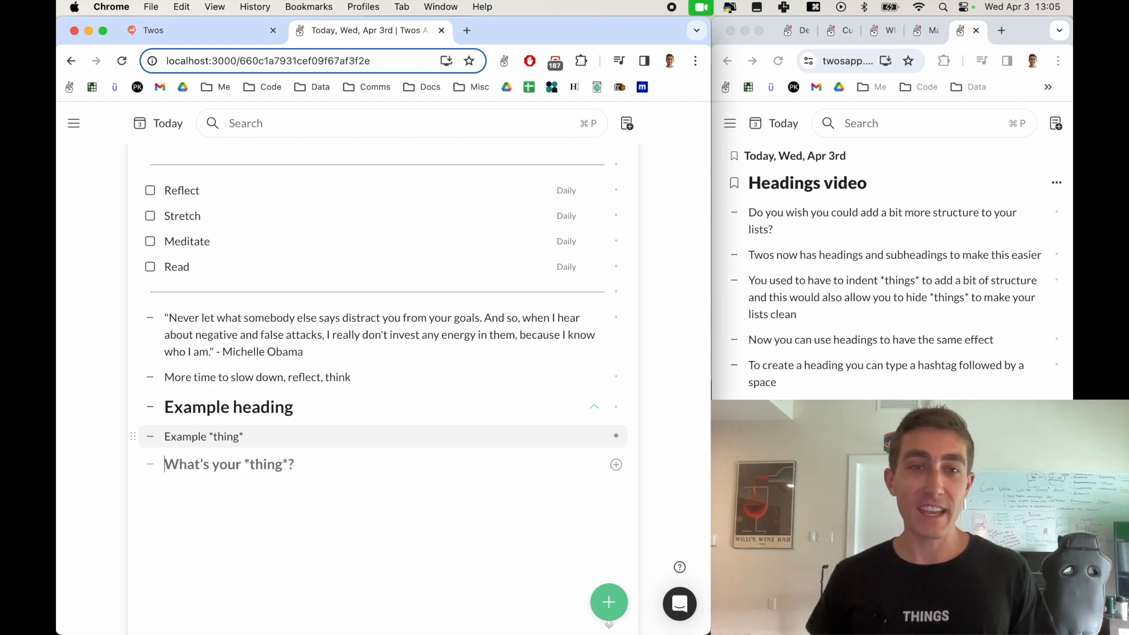
{"action": "type", "text": "Example subheading"}
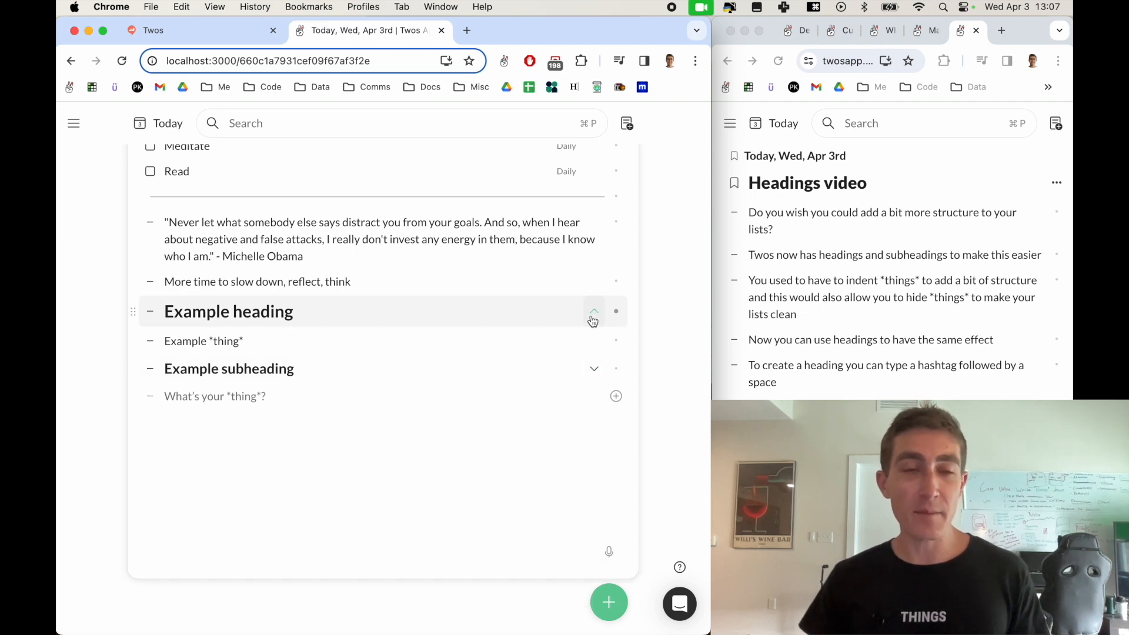
{"action": "left_click", "coordinate": [593, 311]}
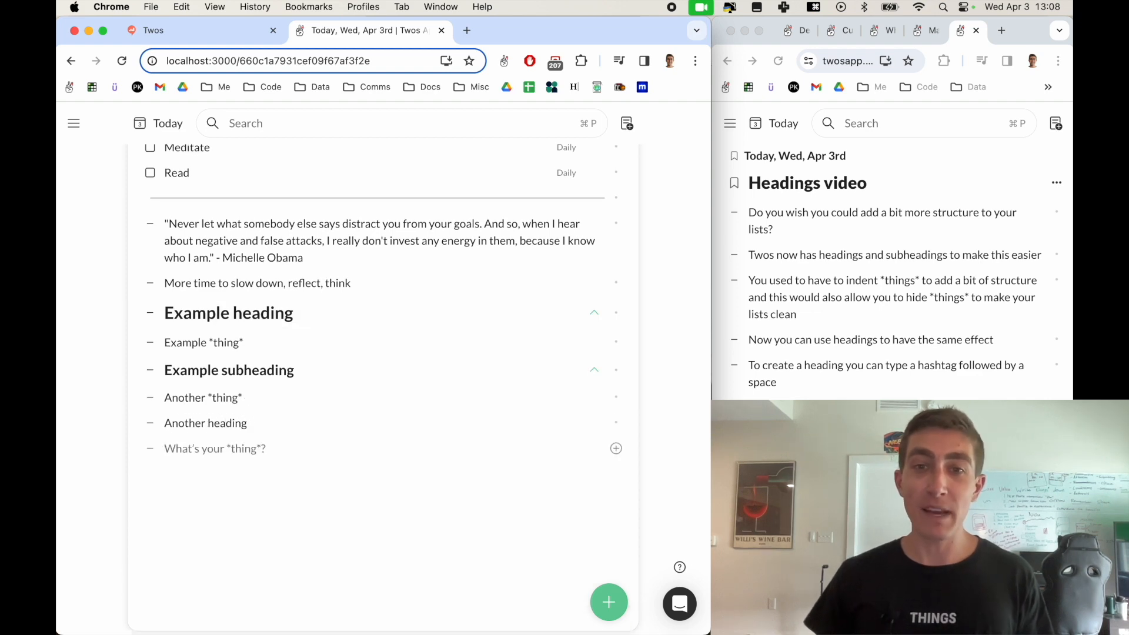
Style the 'Another heading' line as a heading.
{"action": "left_click", "coordinate": [205, 423]}
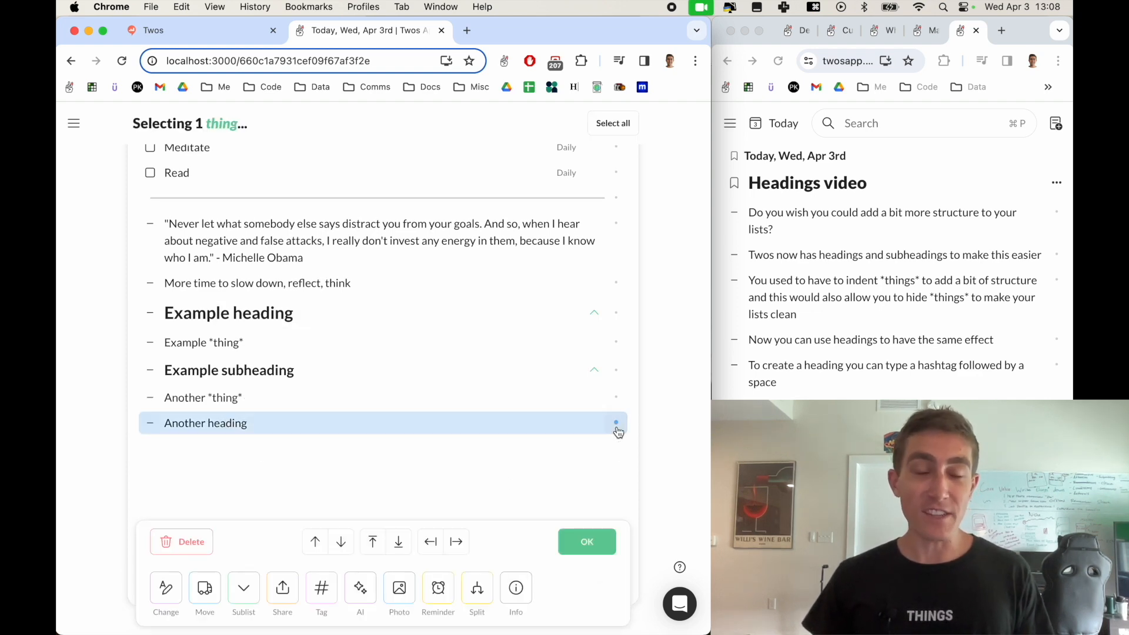
{"action": "left_click", "coordinate": [166, 588]}
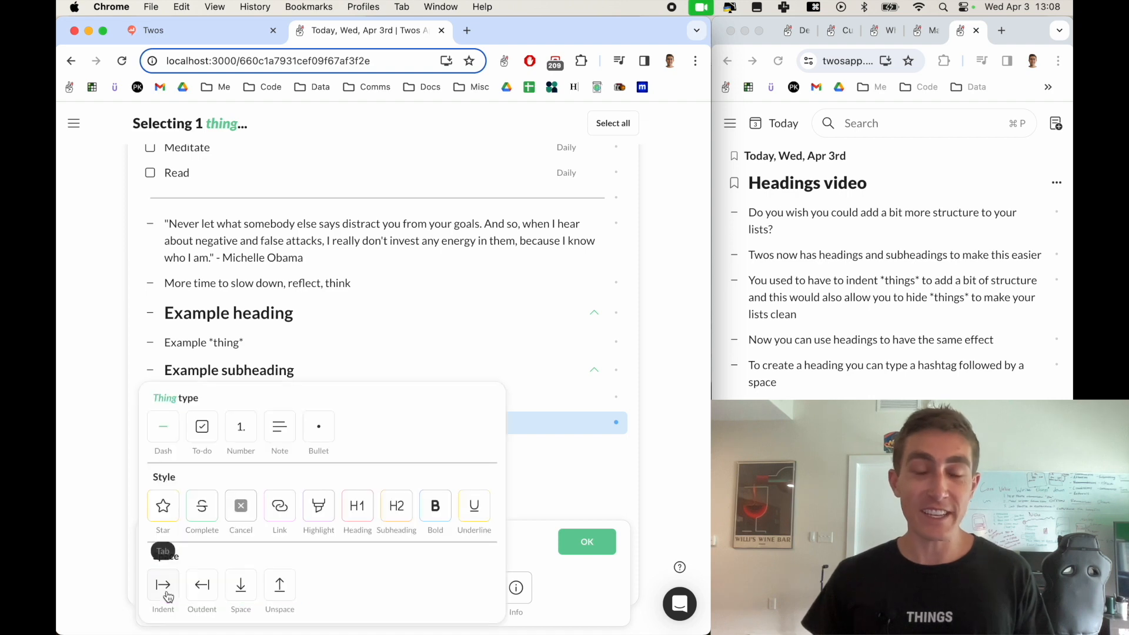
{"action": "mouse_move", "coordinate": [396, 507]}
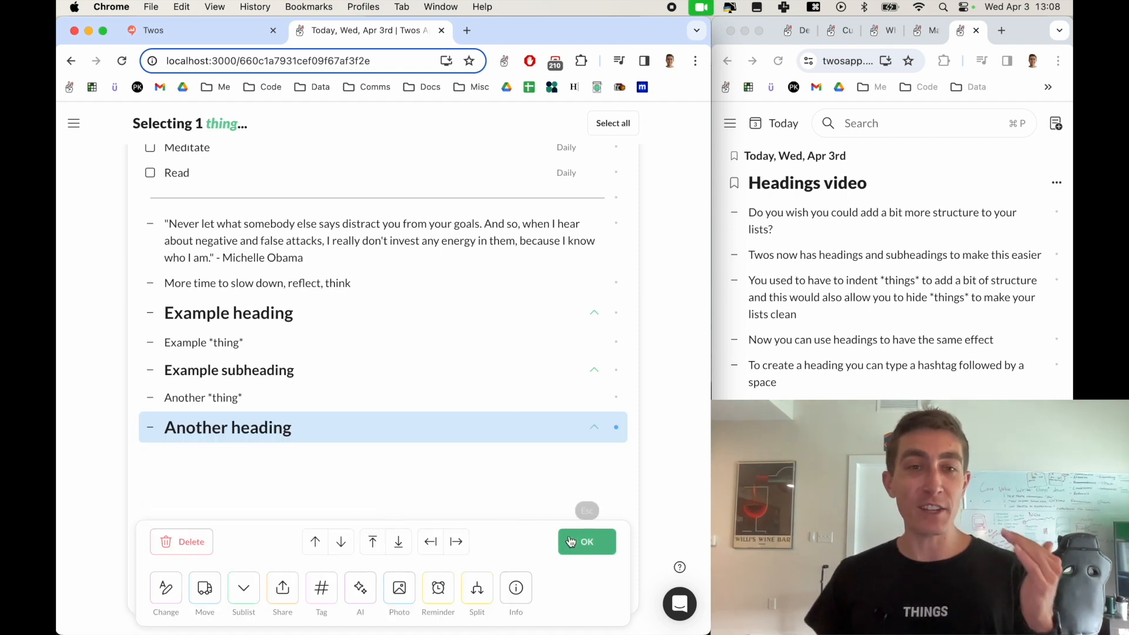
{"action": "left_click", "coordinate": [586, 542]}
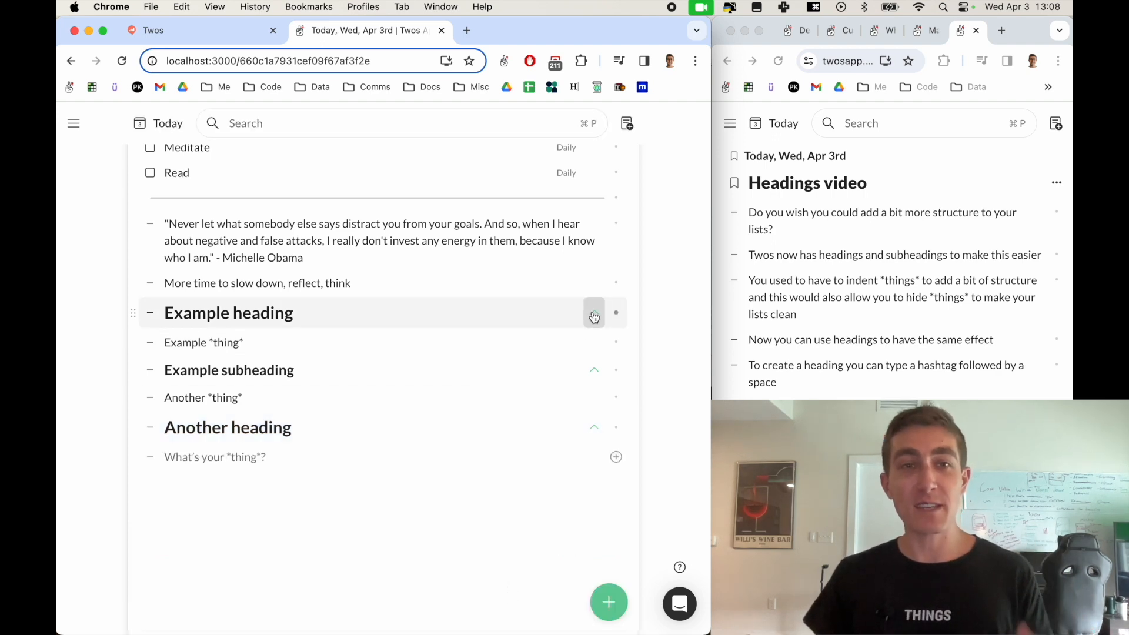
Collapse 'Example heading' and search lists for 'deep'.
{"action": "left_click", "coordinate": [594, 312]}
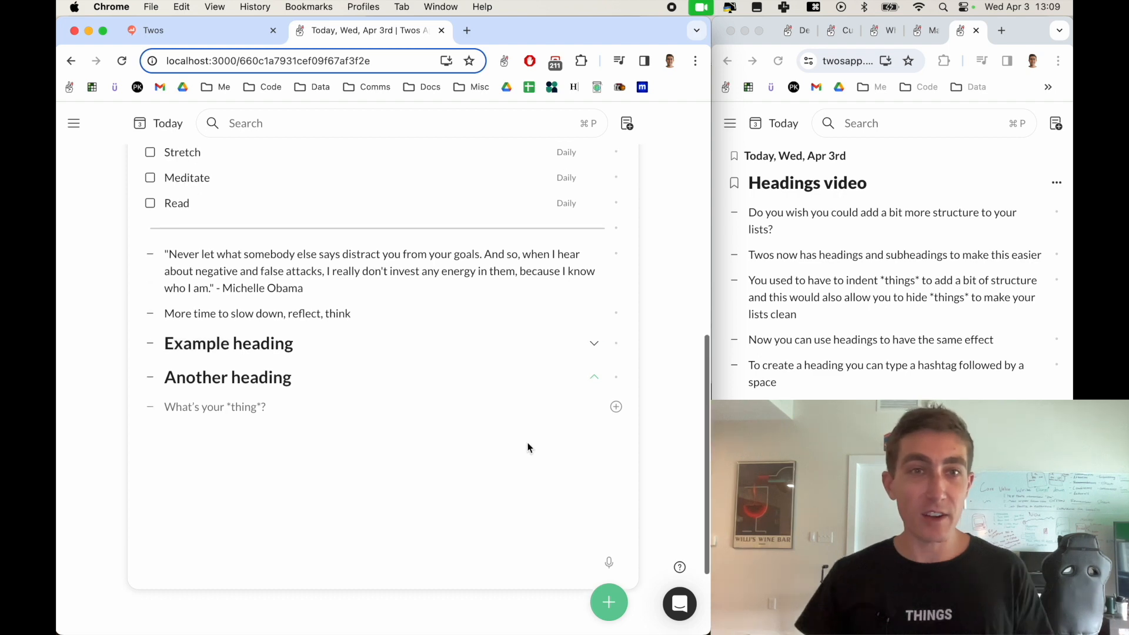
{"action": "type", "text": "d"}
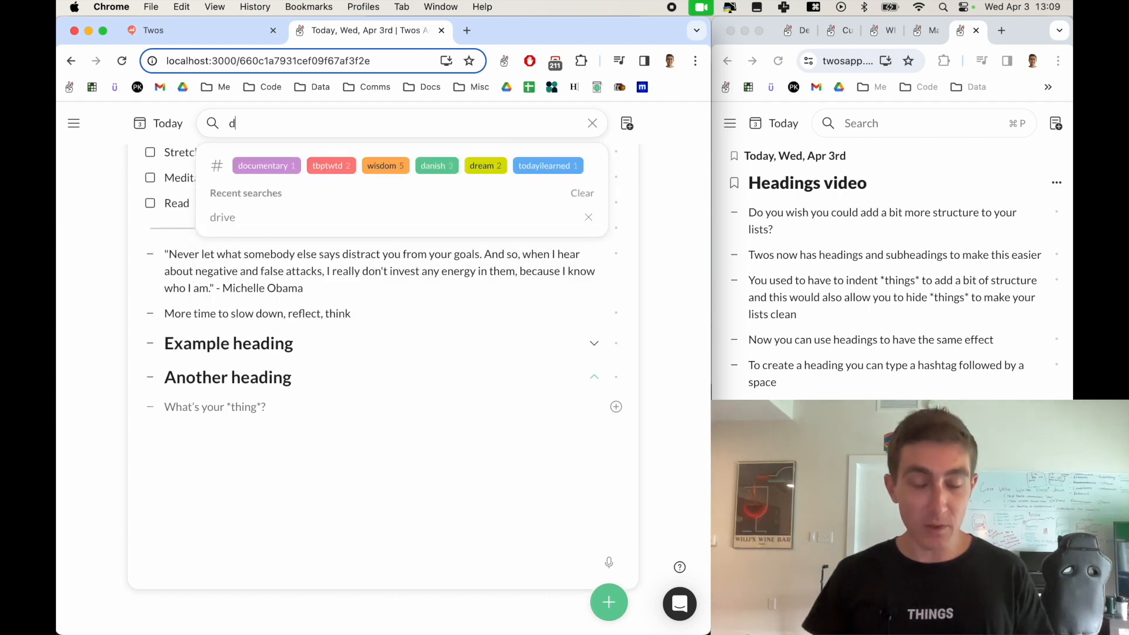
{"action": "type", "text": "eep"}
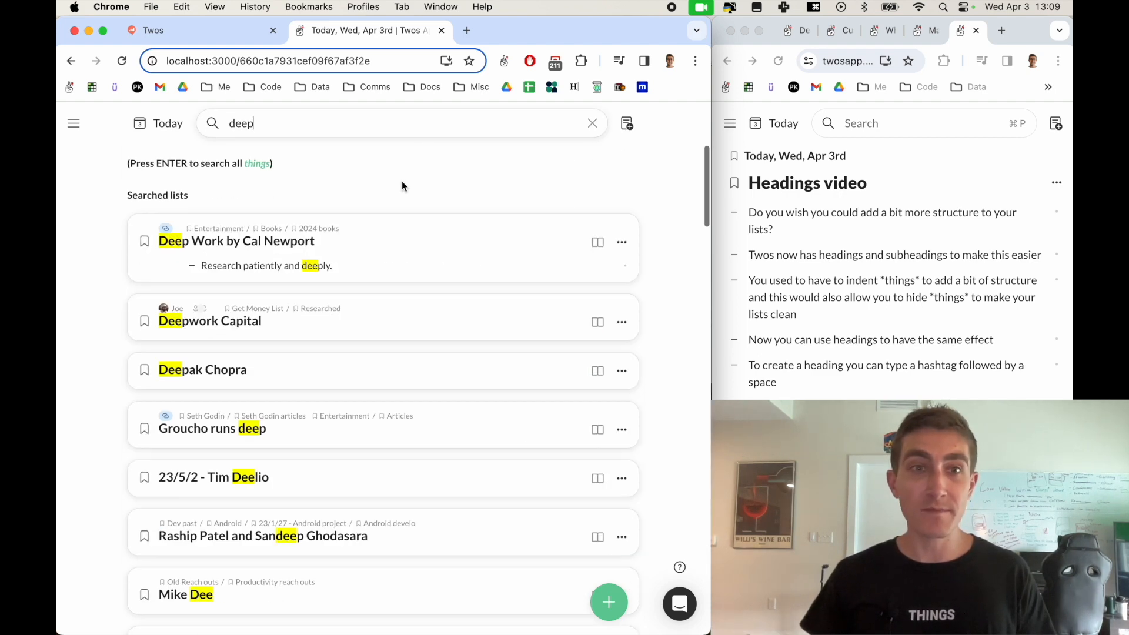
Open 'Deep Work by Cal Newport' and expand, then collapse, its Introduction section.
{"action": "left_click", "coordinate": [236, 241]}
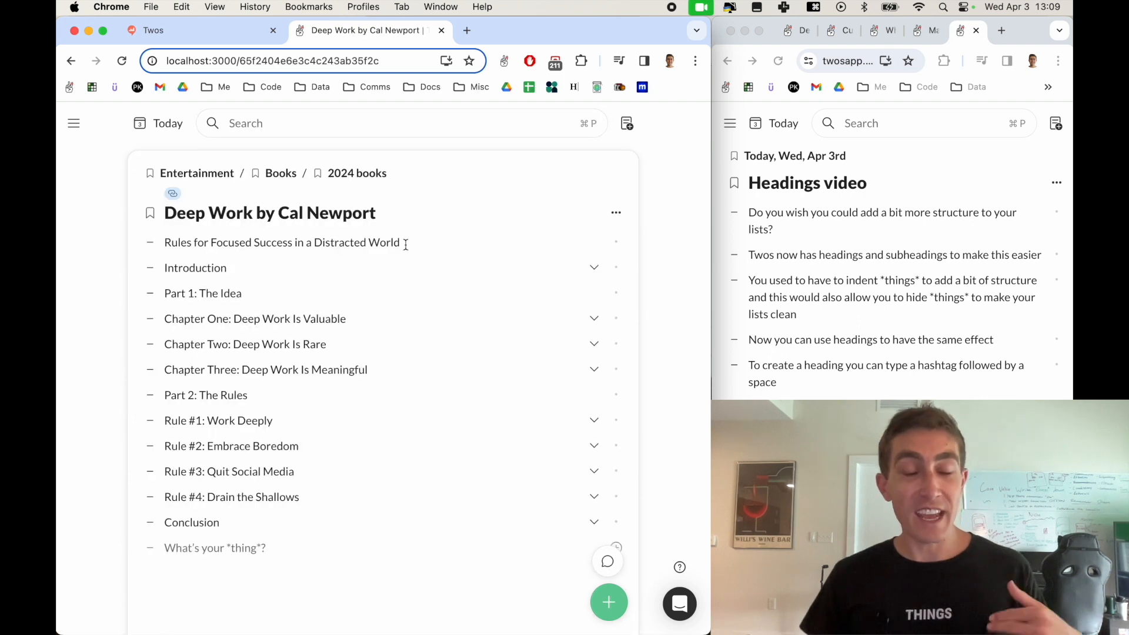
{"action": "left_click", "coordinate": [594, 267]}
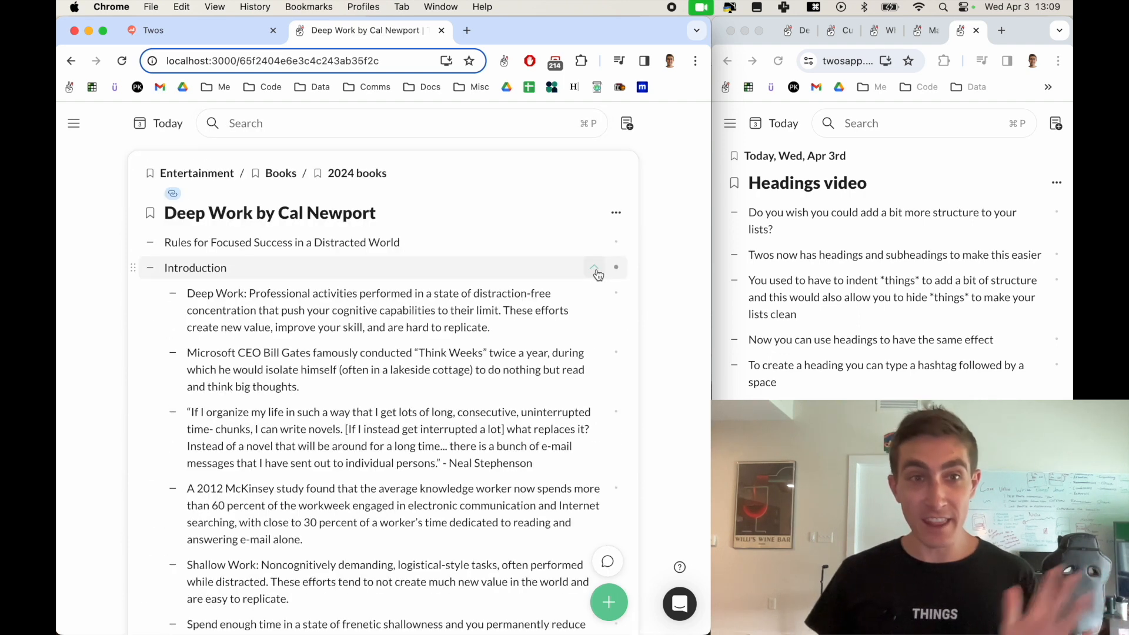
{"action": "left_click", "coordinate": [593, 267]}
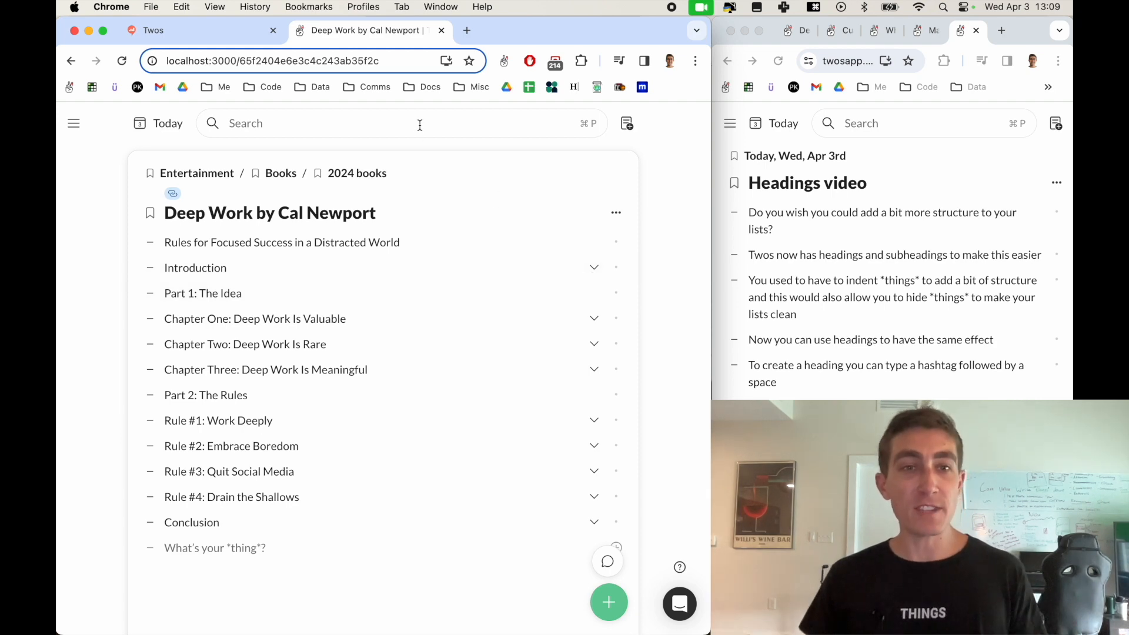
Search for 'quiet' and open the 'Quiet by Susan Cain' list.
{"action": "type", "text": "quiet"}
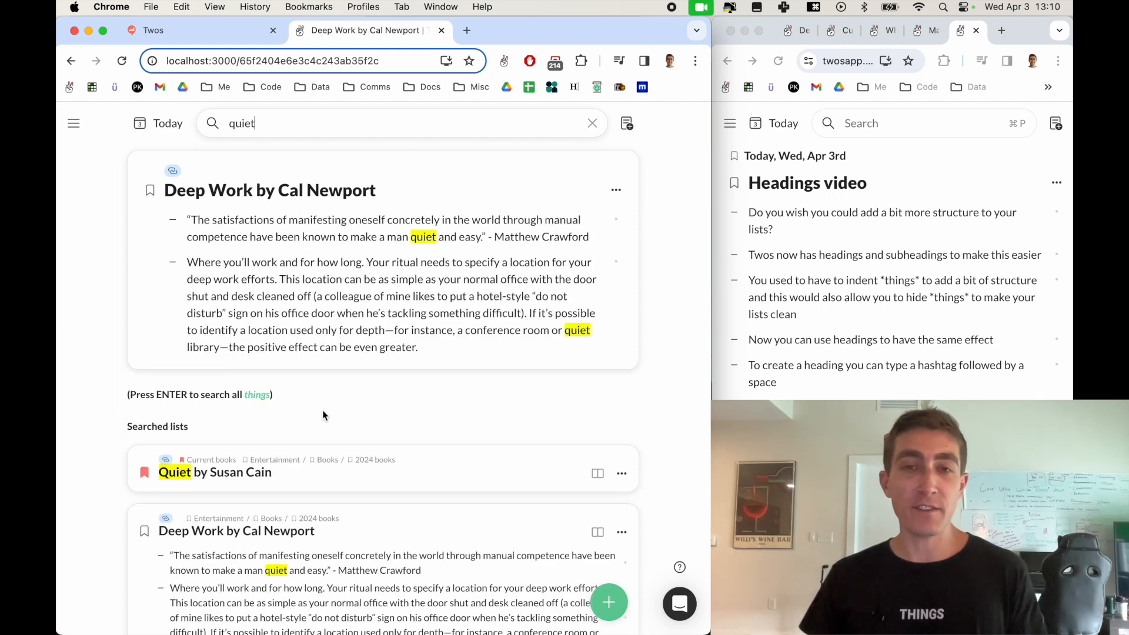
{"action": "left_click", "coordinate": [214, 472]}
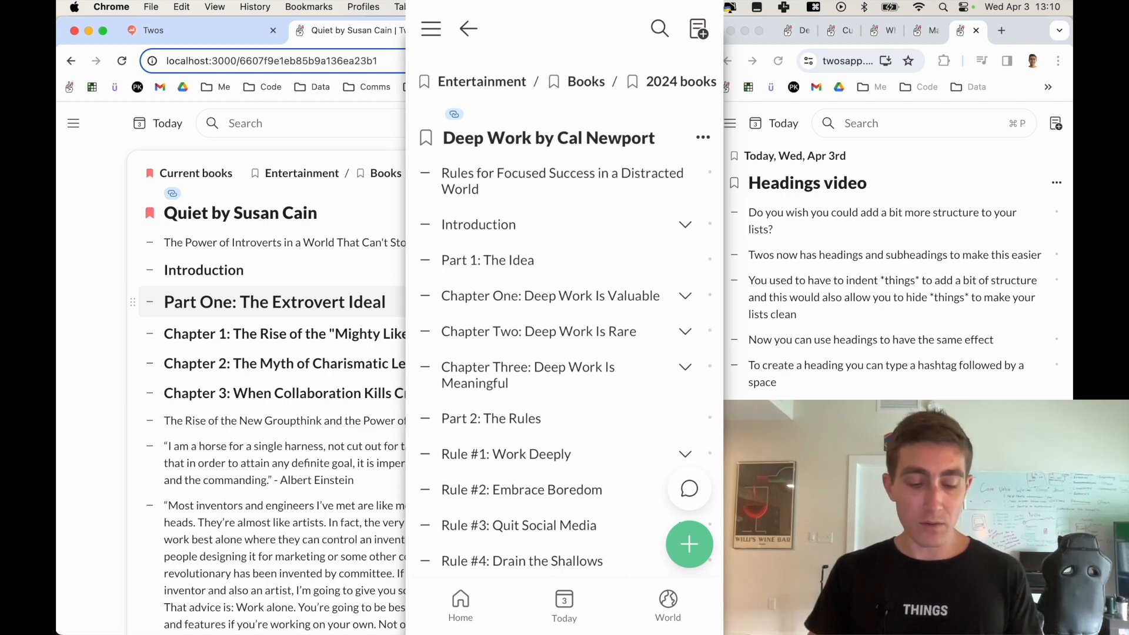
On the phone, expand Introduction, then switch to the 'Quiet by Susan Cain' list.
{"action": "left_click", "coordinate": [684, 224]}
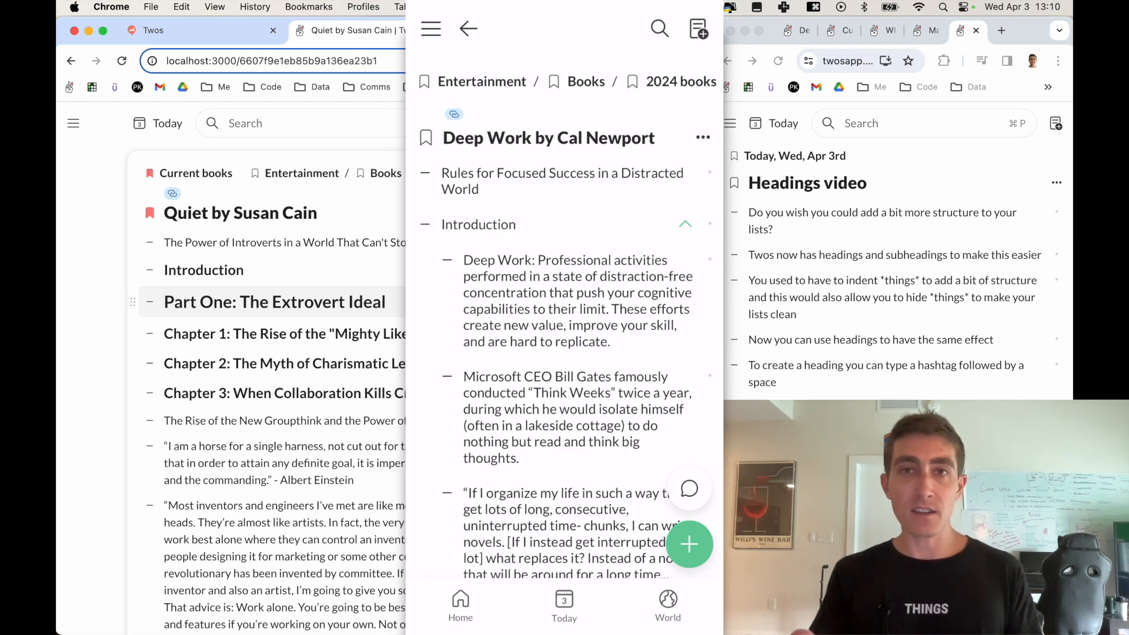
{"action": "left_click", "coordinate": [468, 29]}
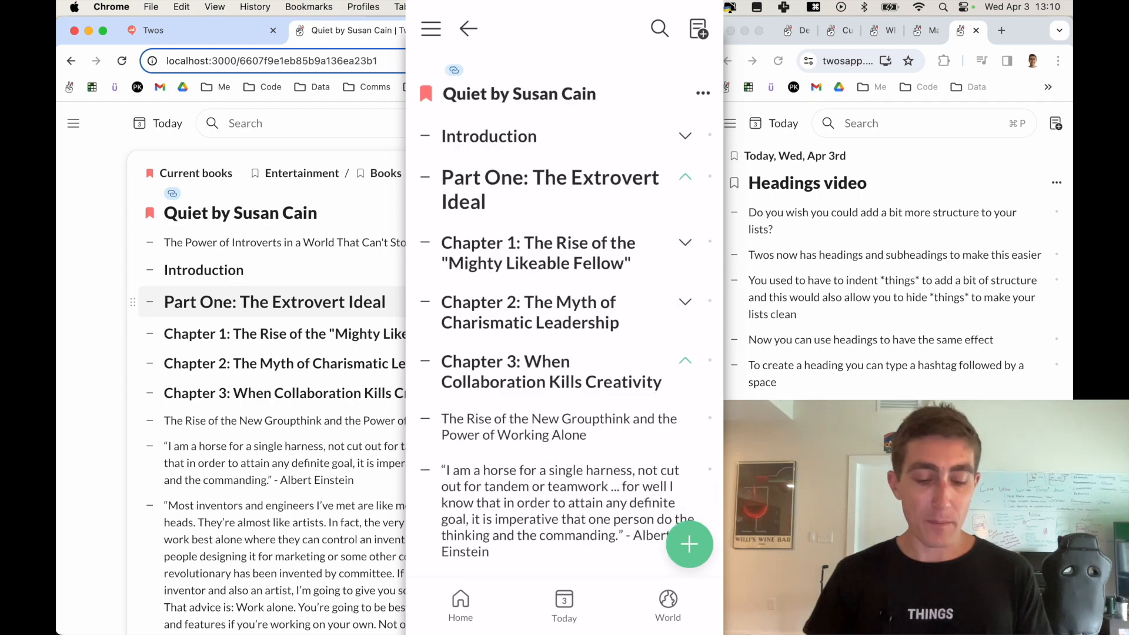